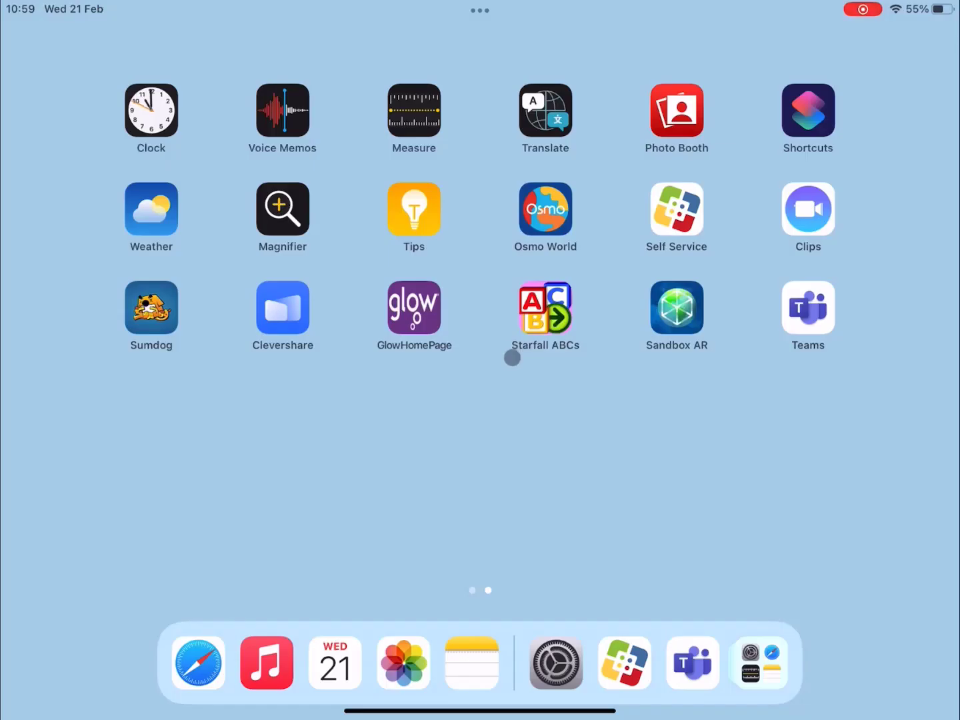
{"action": "mouse_move", "coordinate": [509, 459]}
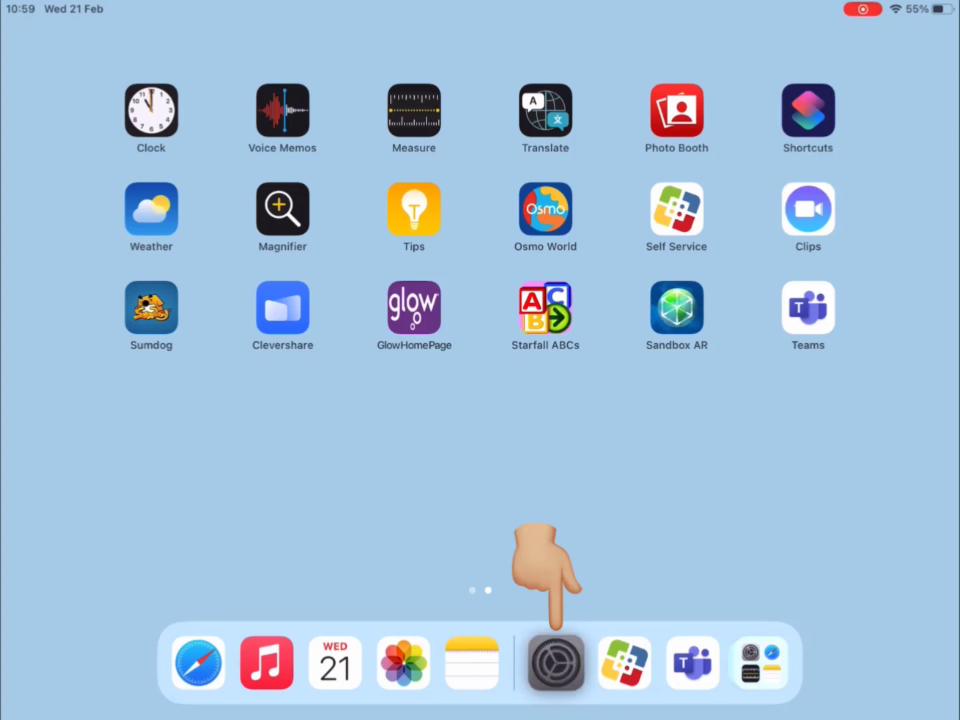
Open Settings to reach the Software Update page showing iPadOS 17.3.1 (3.56 GB) available
{"action": "left_click", "coordinate": [556, 662]}
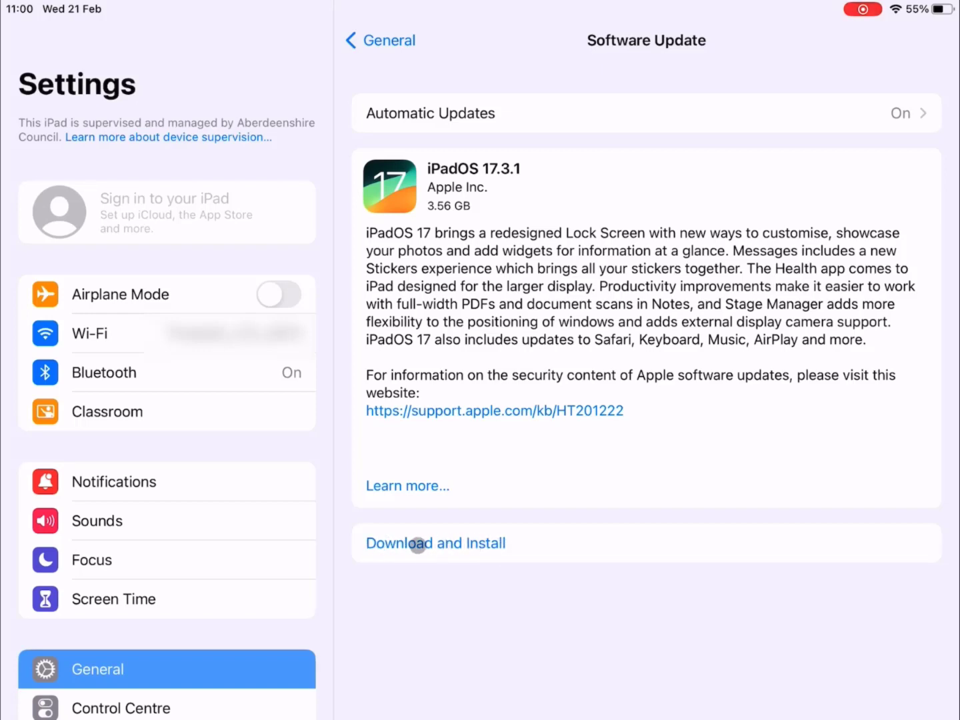
{"action": "left_click", "coordinate": [435, 542]}
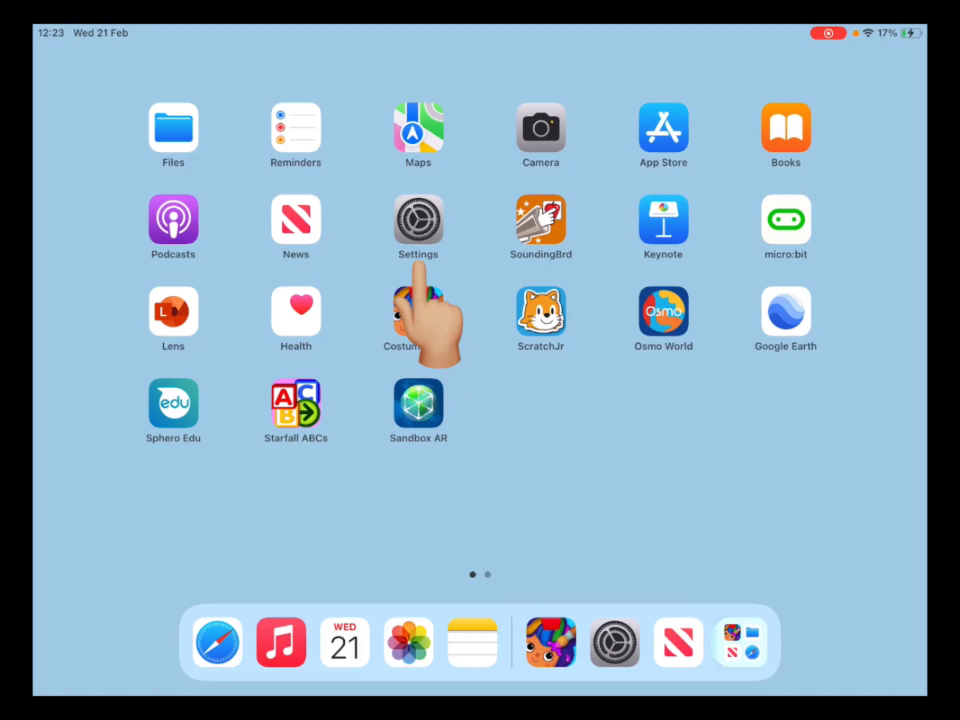
Open Settings > General > Software Update showing the downloaded 421.7 MB iPadOS 17.3.1
{"action": "left_click", "coordinate": [419, 218]}
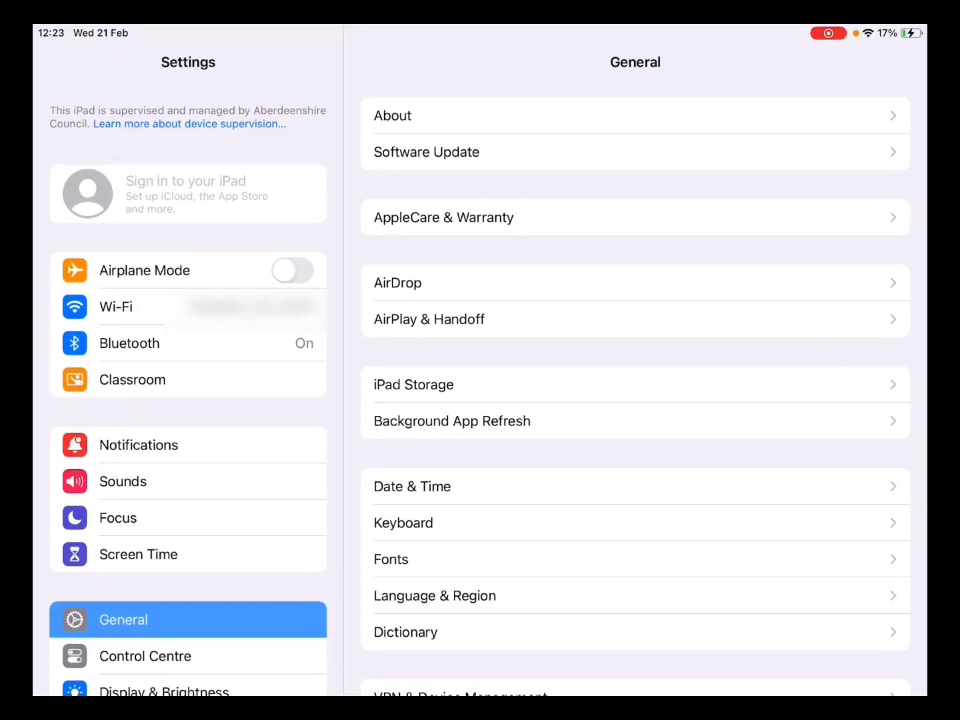
{"action": "scroll", "scroll_direction": "up", "scroll_amount": 3}
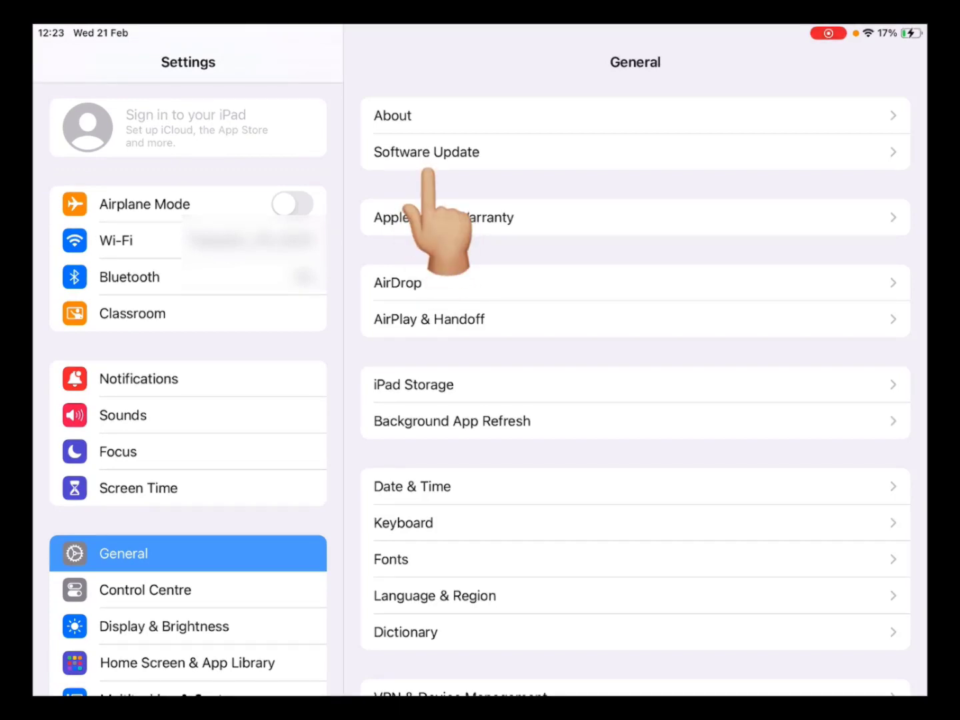
{"action": "left_click", "coordinate": [427, 152]}
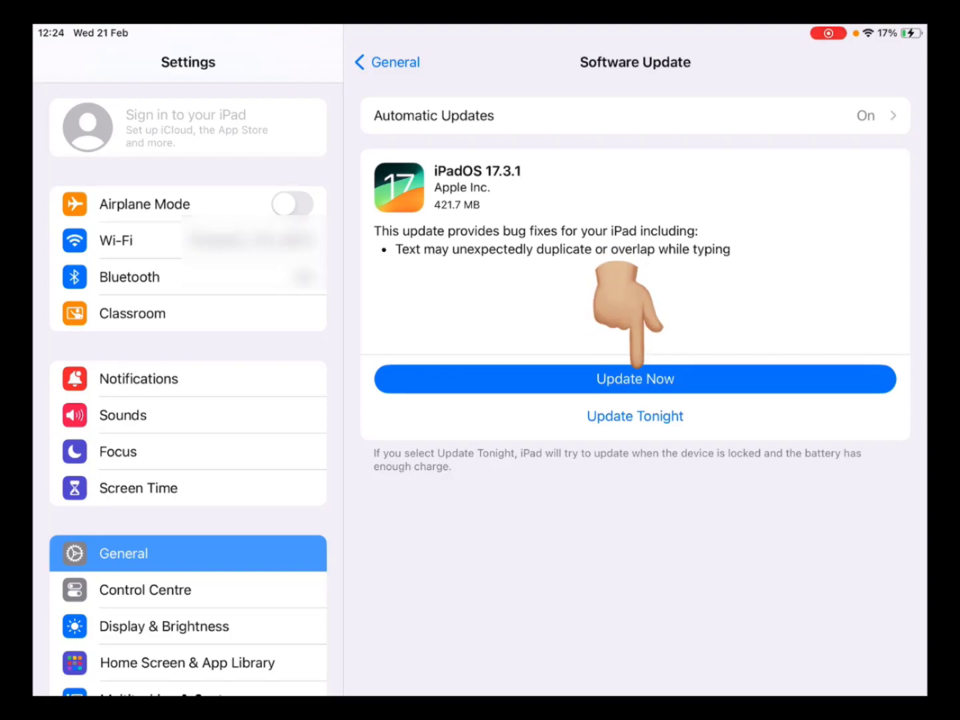
Start installing iPadOS 17.3.1 via Update Now with the passcode until it reads Update Requested
{"action": "left_click", "coordinate": [635, 379]}
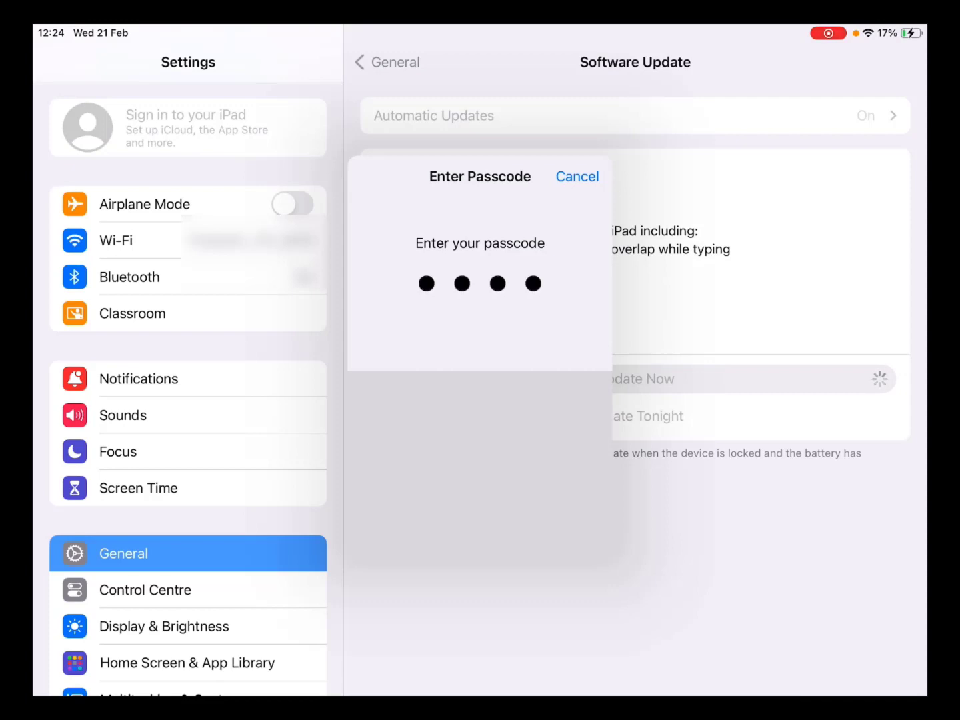
{"action": "left_click", "coordinate": [576, 176]}
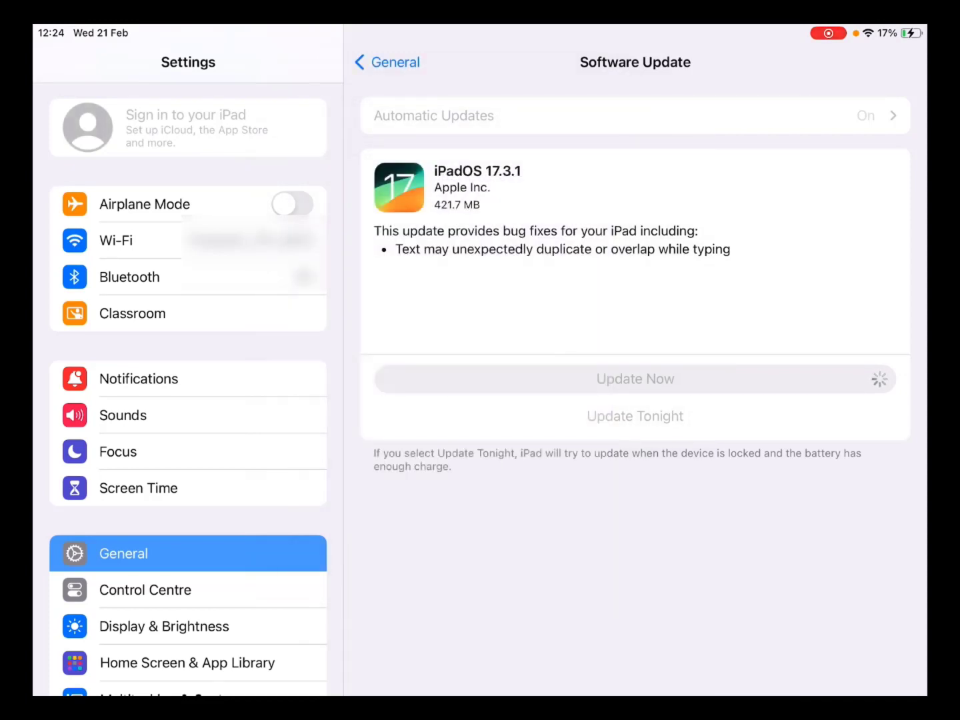
{"action": "left_click", "coordinate": [635, 379]}
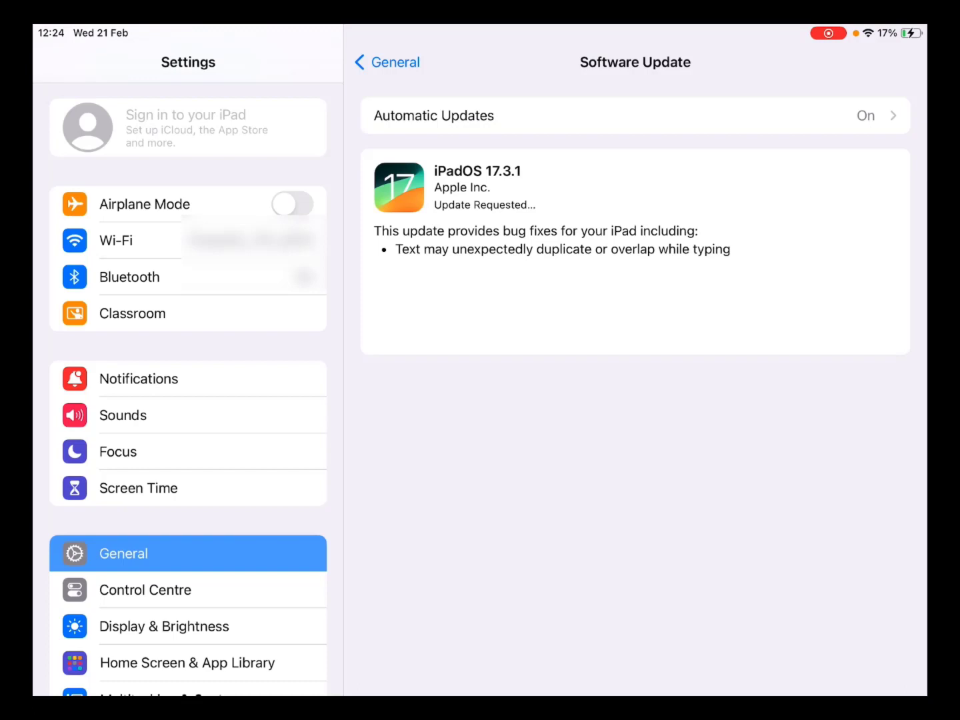